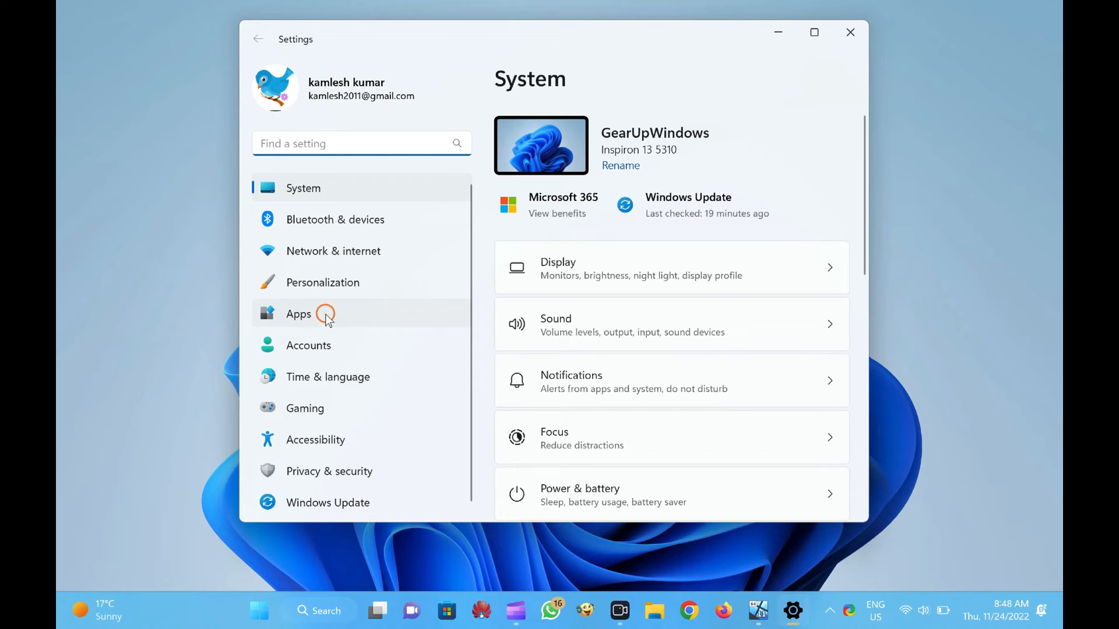
# Go to Apps > Optional features to list the 12 installed features
pyautogui.click(299, 314)
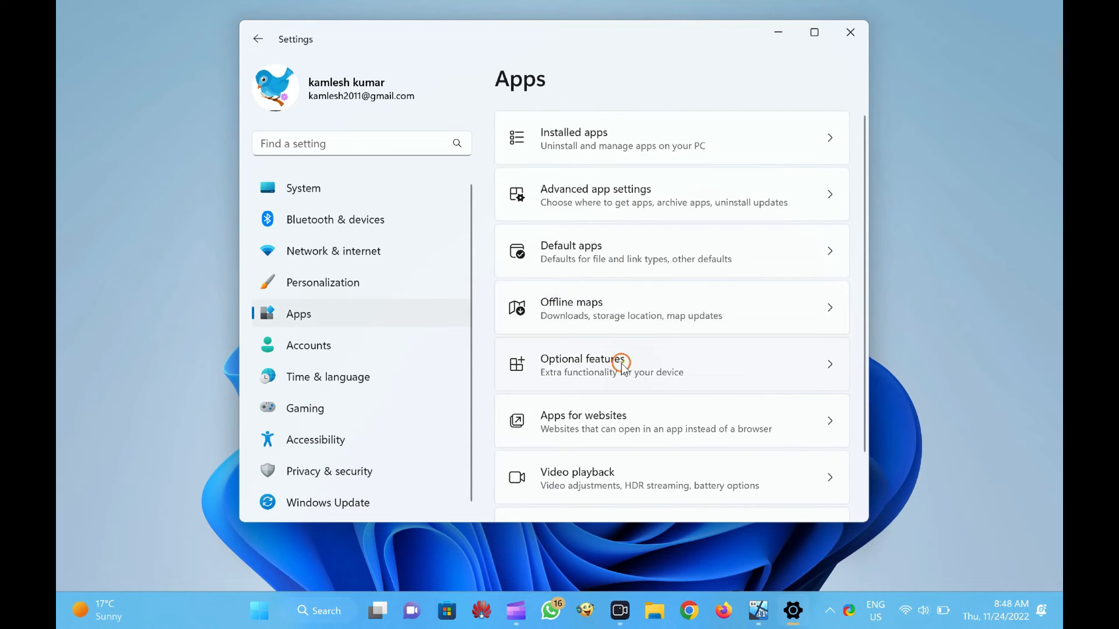
pyautogui.click(583, 363)
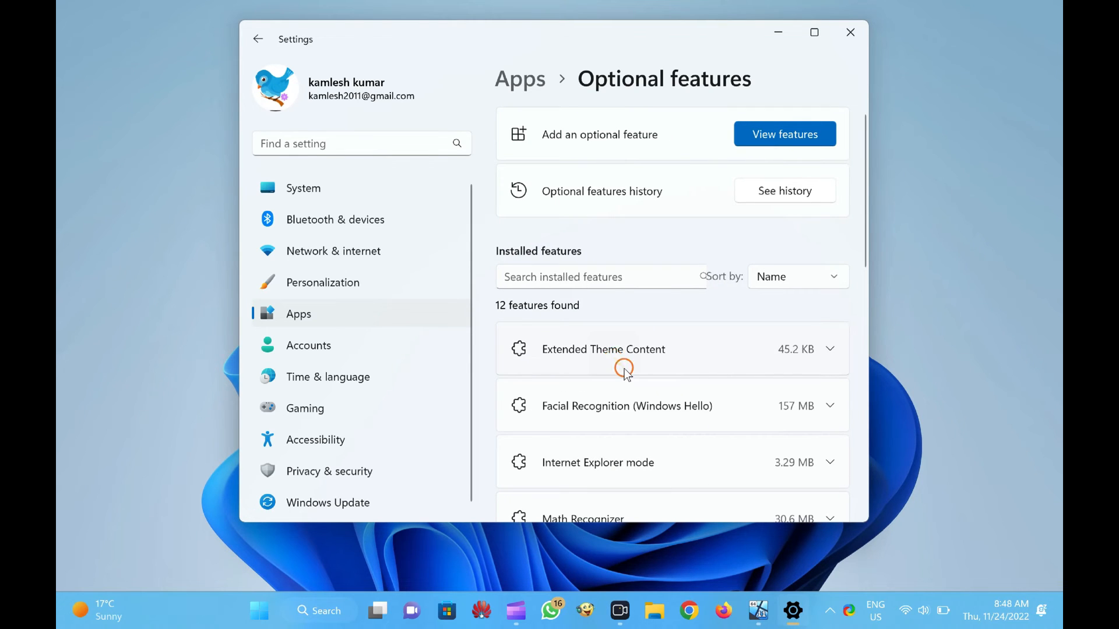
# Scroll the installed features to Windows Media Player Legacy, then close the Settings window
pyautogui.scroll(-3)
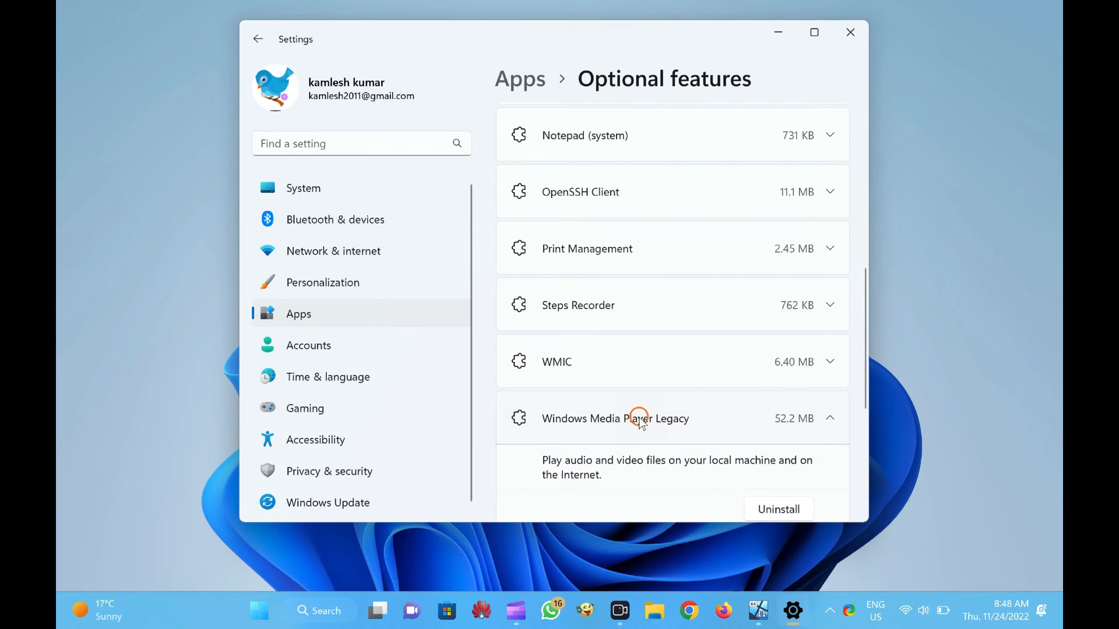
pyautogui.scroll(-3)
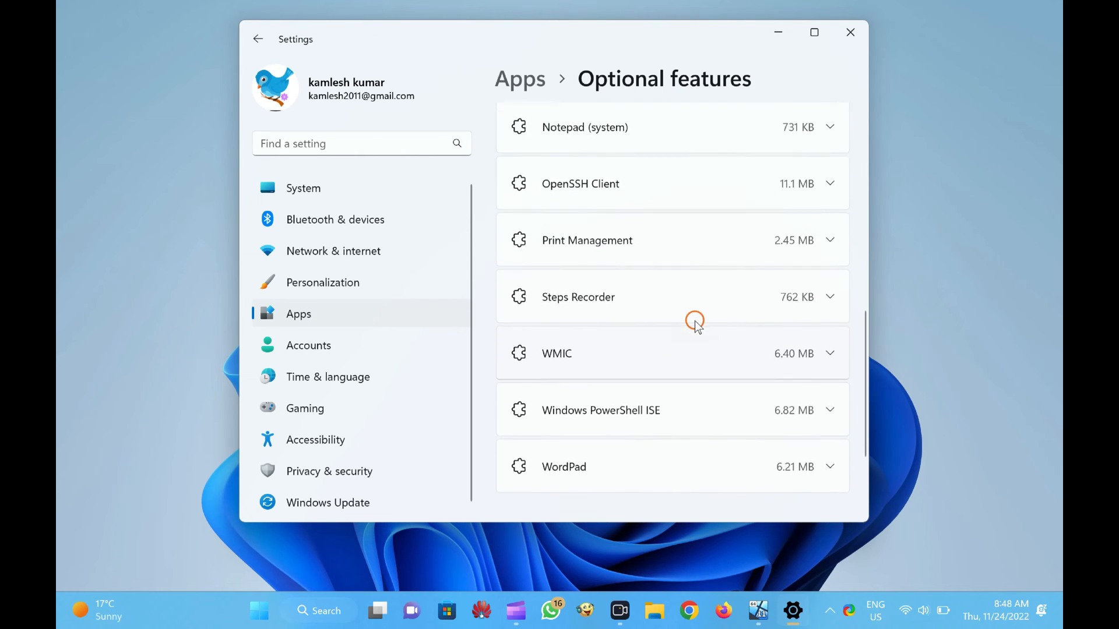
pyautogui.scroll(-3)
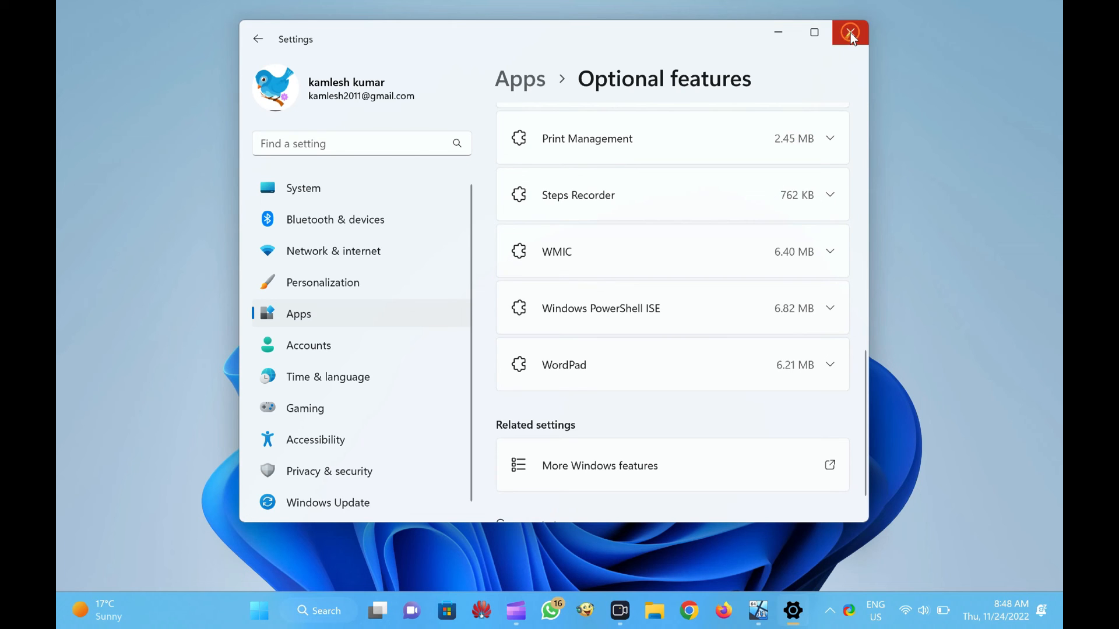
pyautogui.click(850, 33)
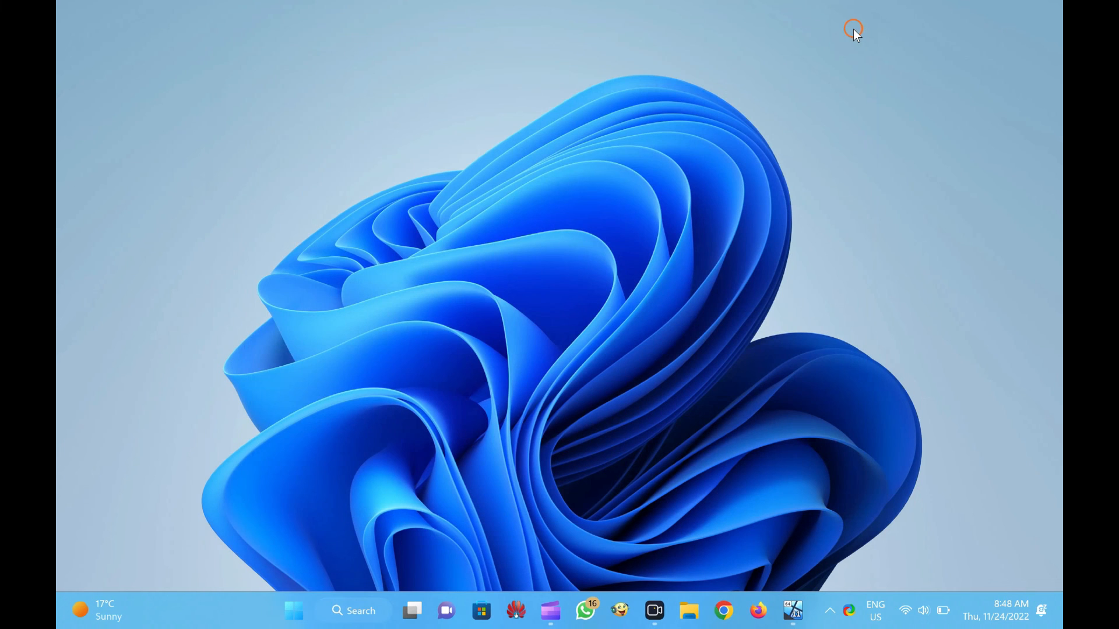